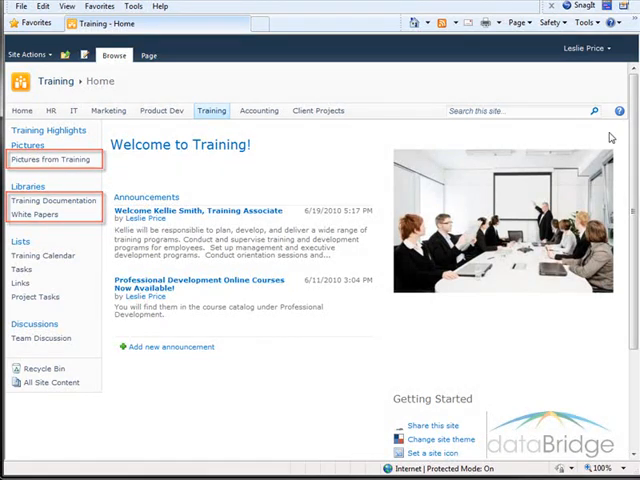
# Put the Training home page into edit mode via Site Actions > Edit Page.
pyautogui.click(30, 55)
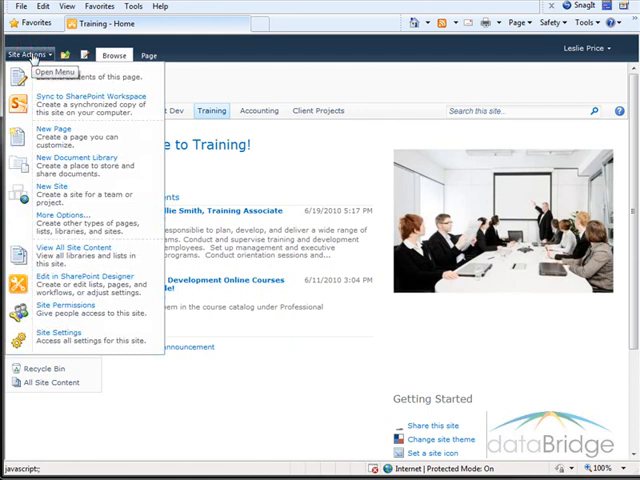
pyautogui.click(28, 54)
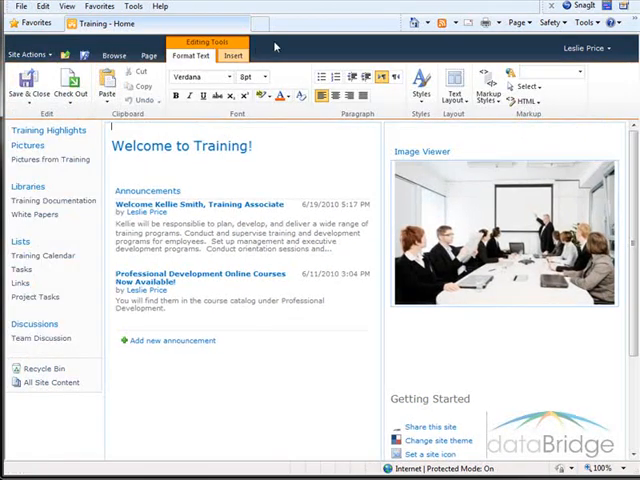
# Insert the Content Rollup 'Relevant Documents' web part onto the Training home page.
pyautogui.click(233, 55)
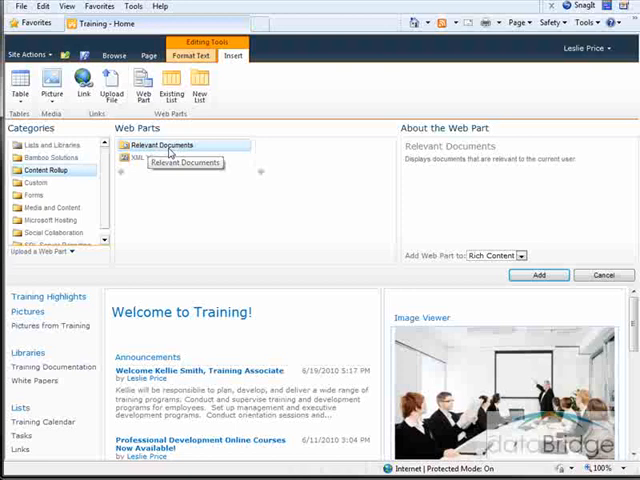
pyautogui.click(538, 275)
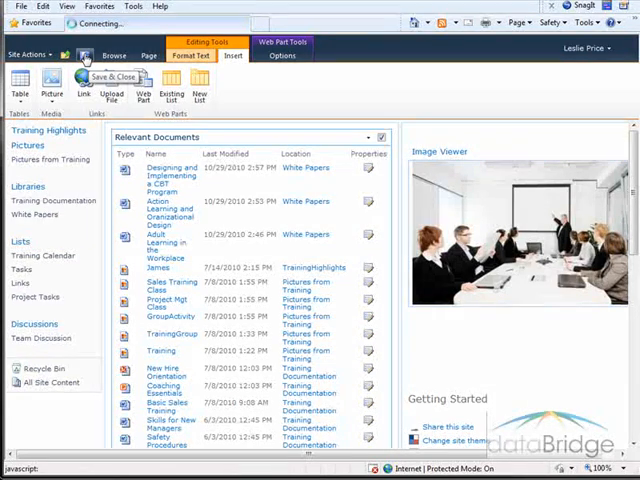
# Save & Close the Training home page to return to browse mode.
pyautogui.click(114, 76)
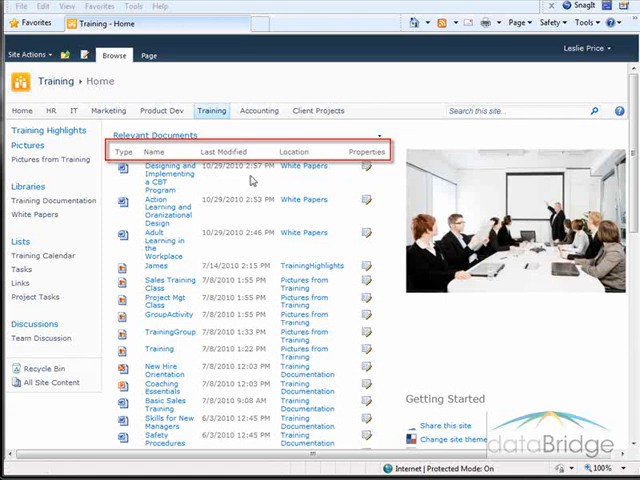
pyautogui.moveTo(305, 165)
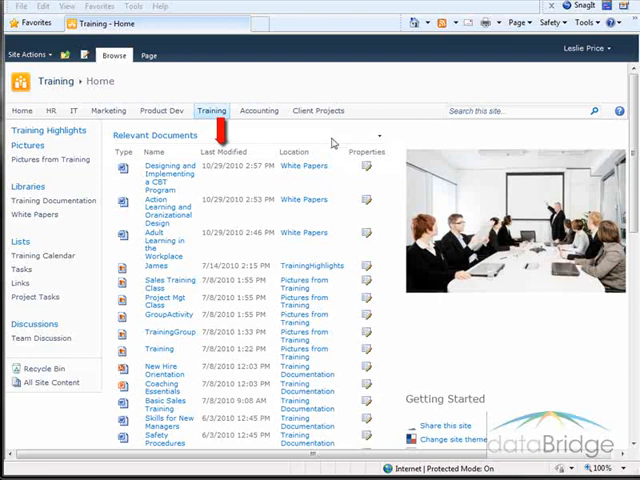
pyautogui.moveTo(333, 142)
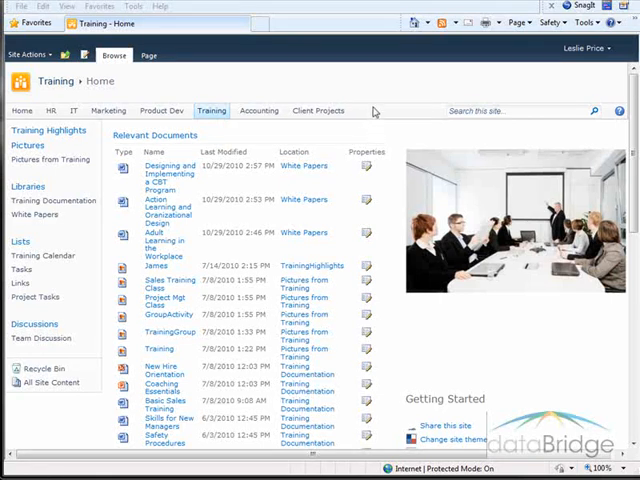
pyautogui.click(587, 48)
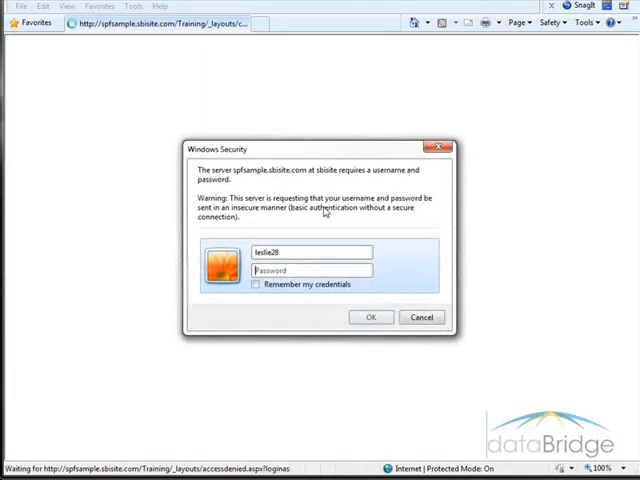
pyautogui.click(371, 317)
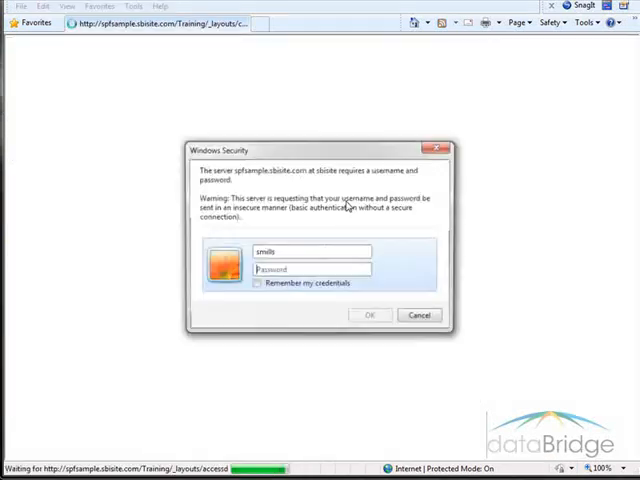
pyautogui.click(369, 314)
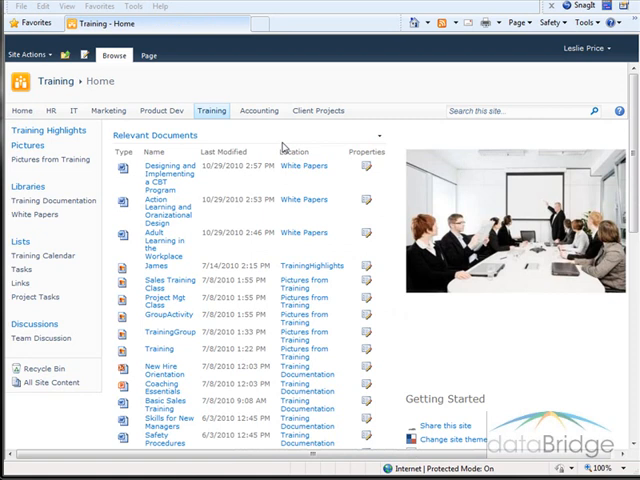
# In the Relevant Documents web part settings, set Maximum number of items shown to 5.
pyautogui.click(379, 136)
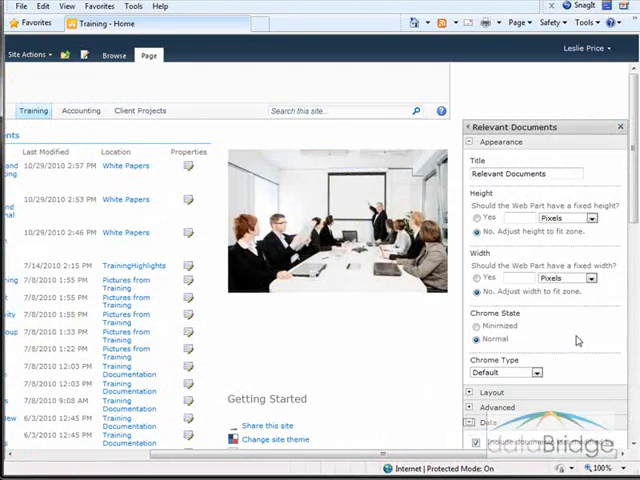
pyautogui.scroll(-3)
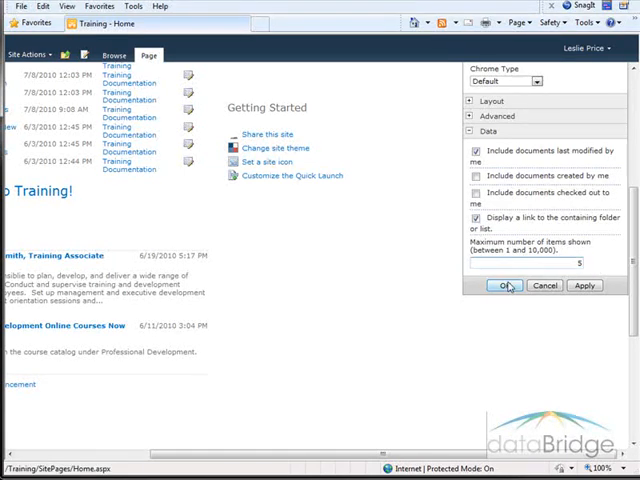
pyautogui.click(503, 285)
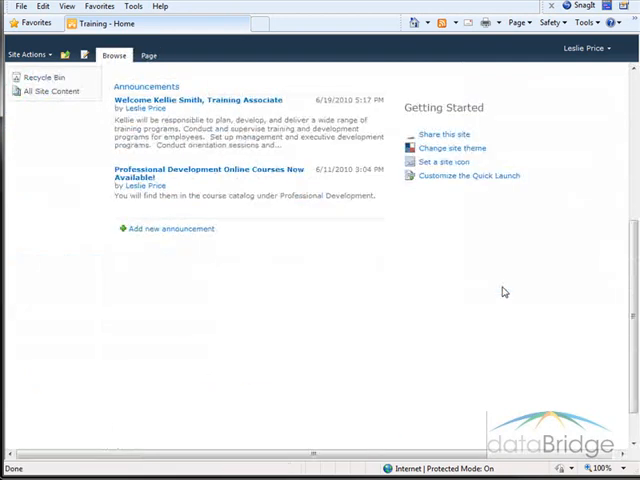